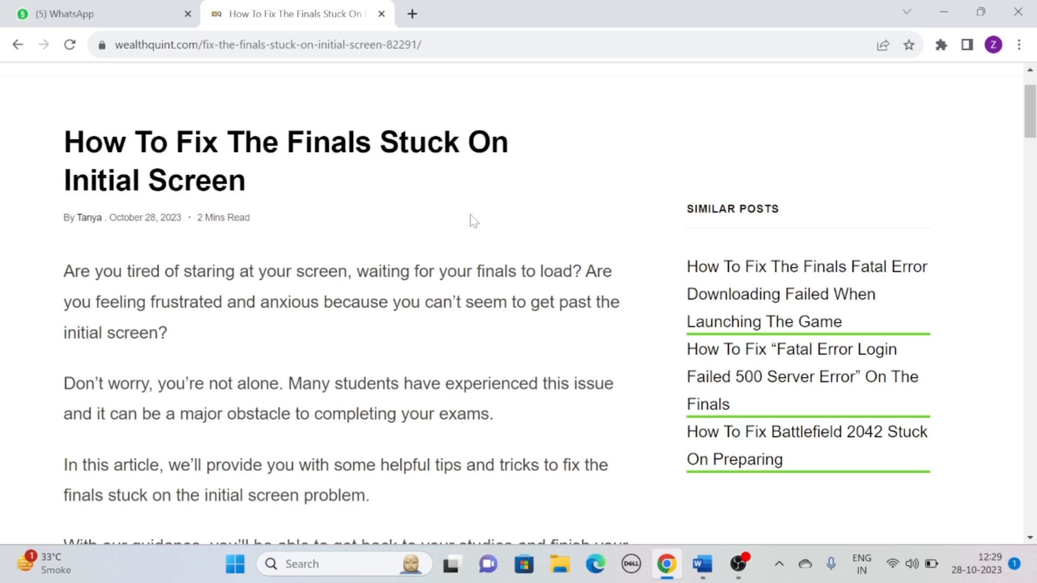
Scroll from the article title down to the intro paragraphs and Easy Anti-Cheat image.
scroll("down", 3)
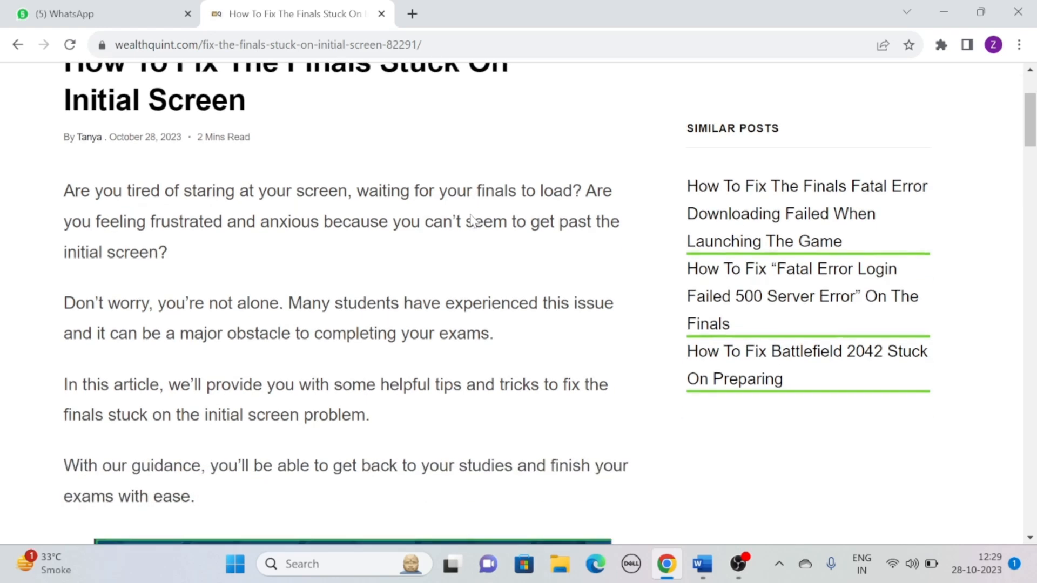
mouse_move(722, 483)
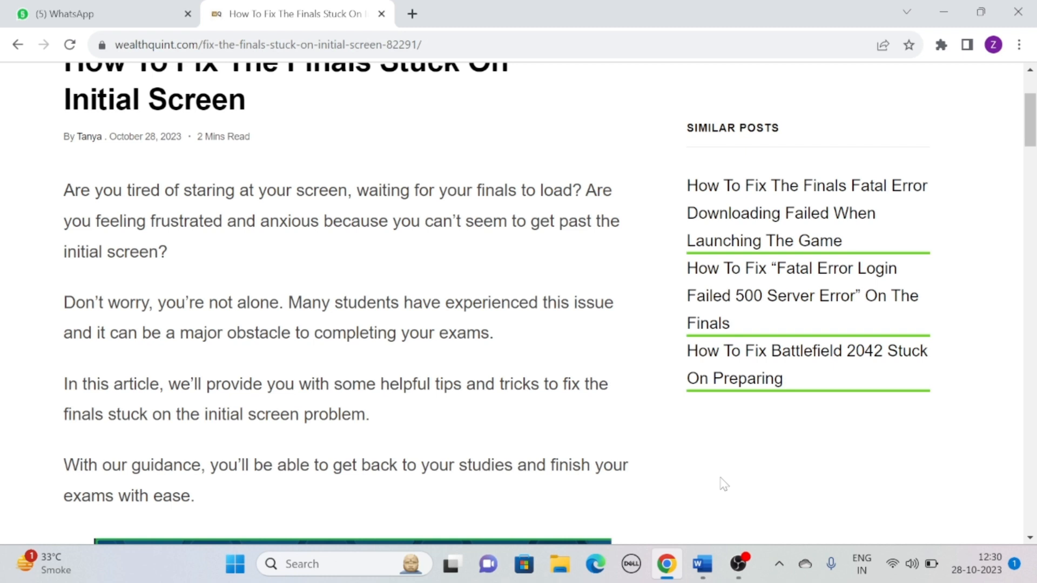
scroll("down", 3)
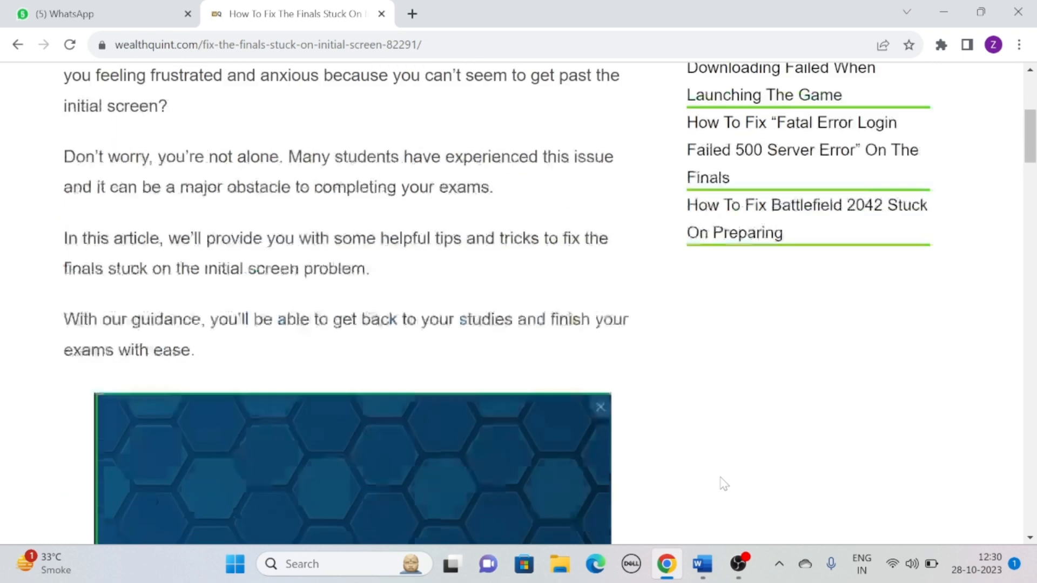
Scroll through fix 1, unlinking Embark ID from Steam, to the Verify Game Files heading.
scroll("down", 3)
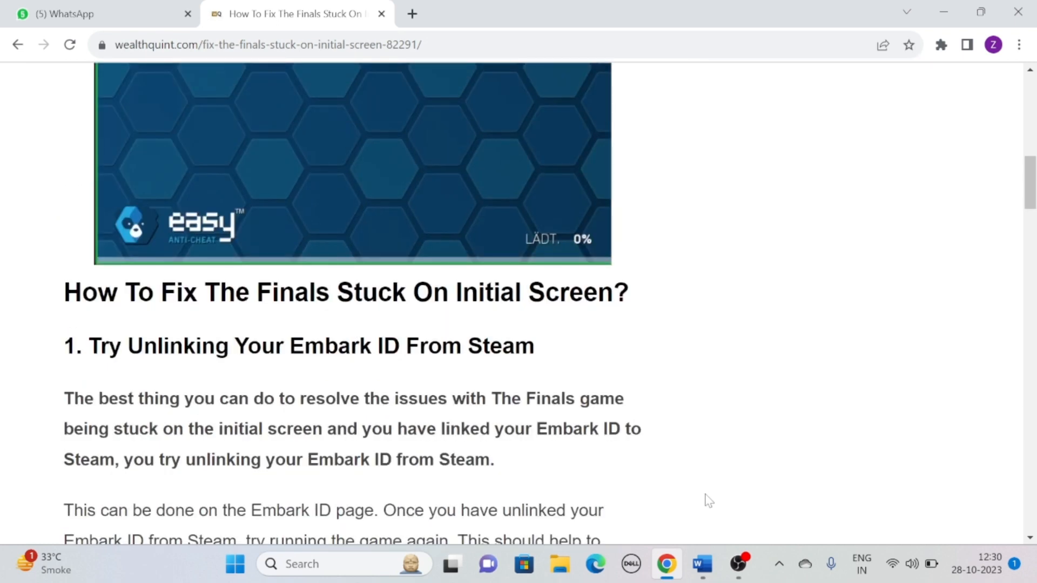
scroll("down", 3)
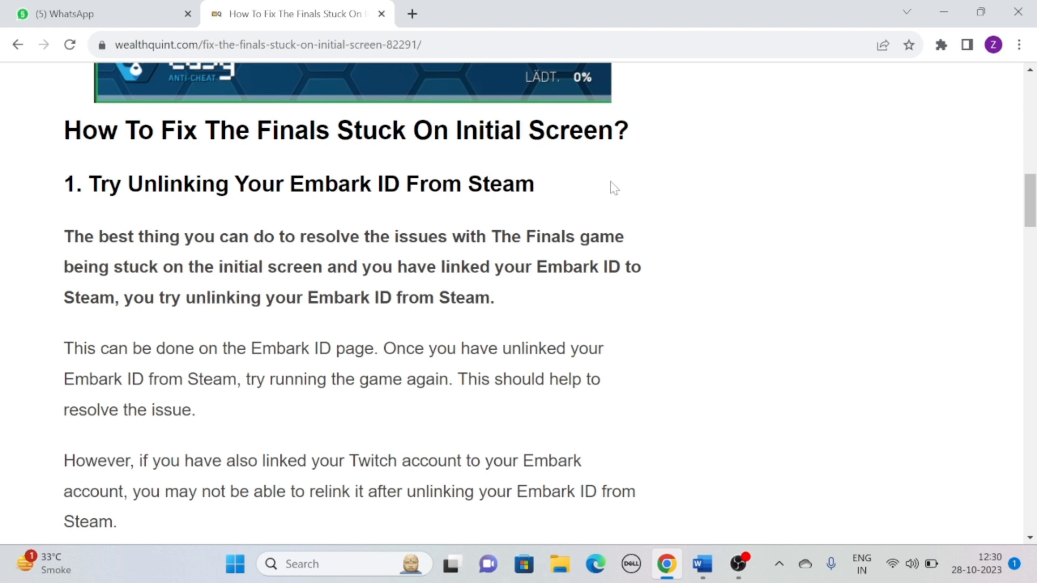
mouse_move(612, 186)
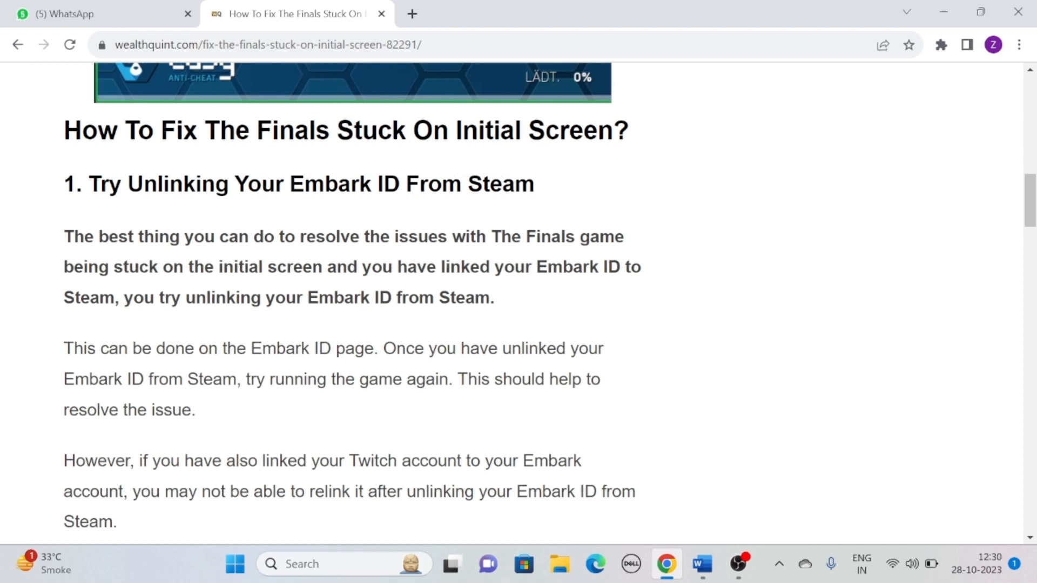
mouse_move(633, 171)
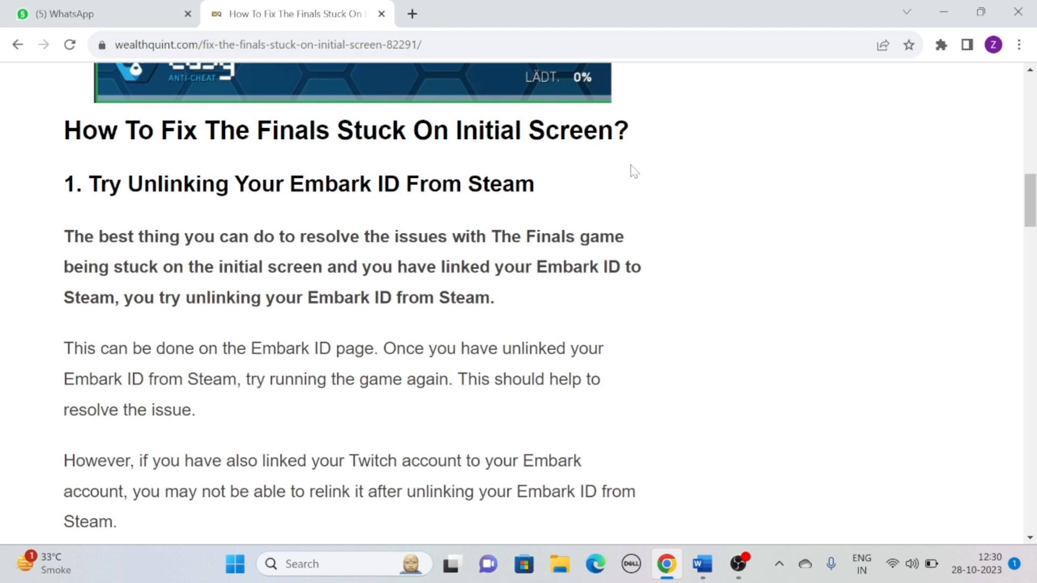
scroll("down", 3)
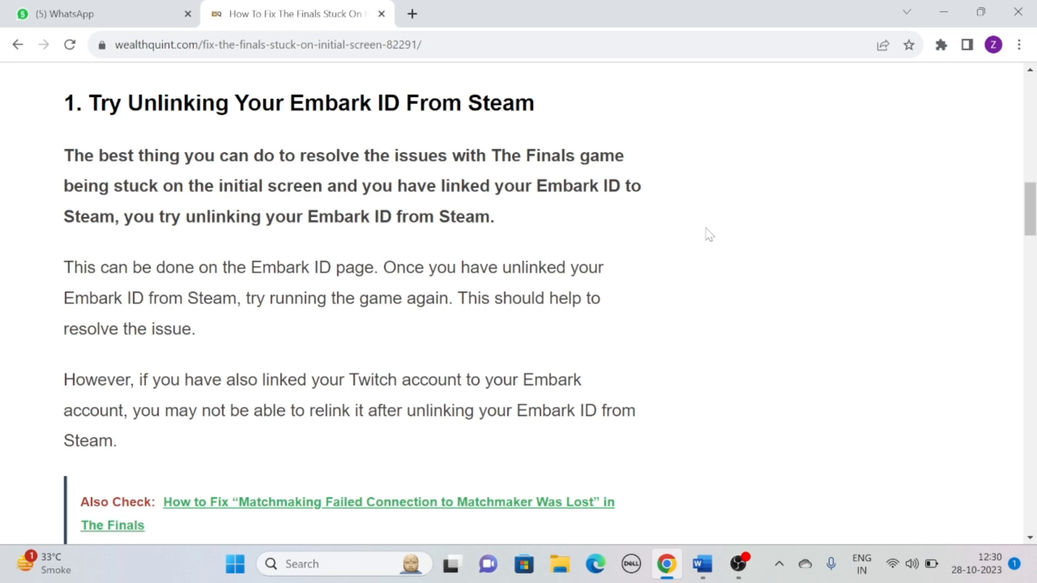
scroll("down", 3)
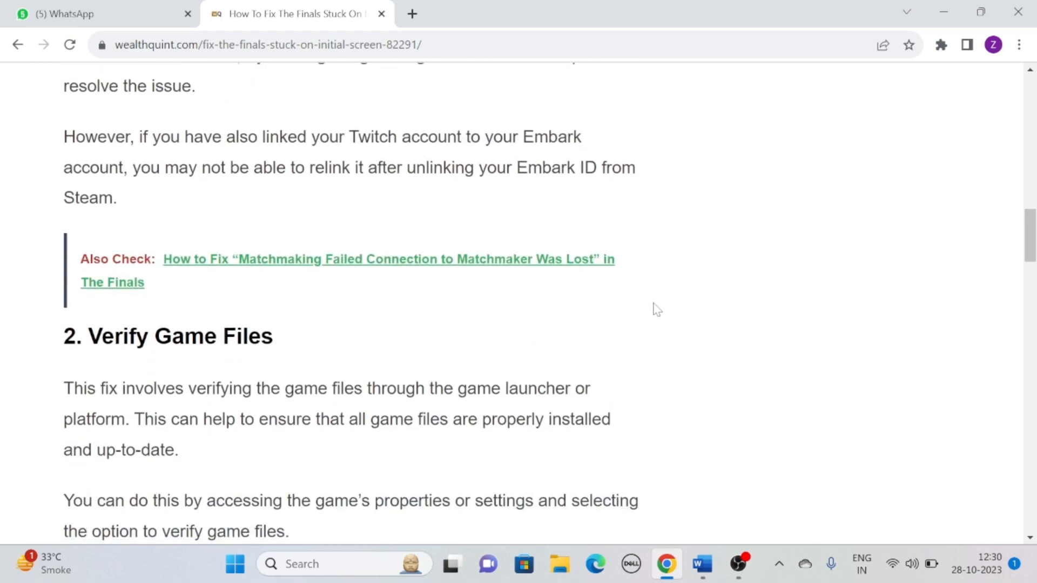
Scroll past Verify Game Files to fix 3, Delete All EAC Files And Verify The Finals.
scroll("down", 3)
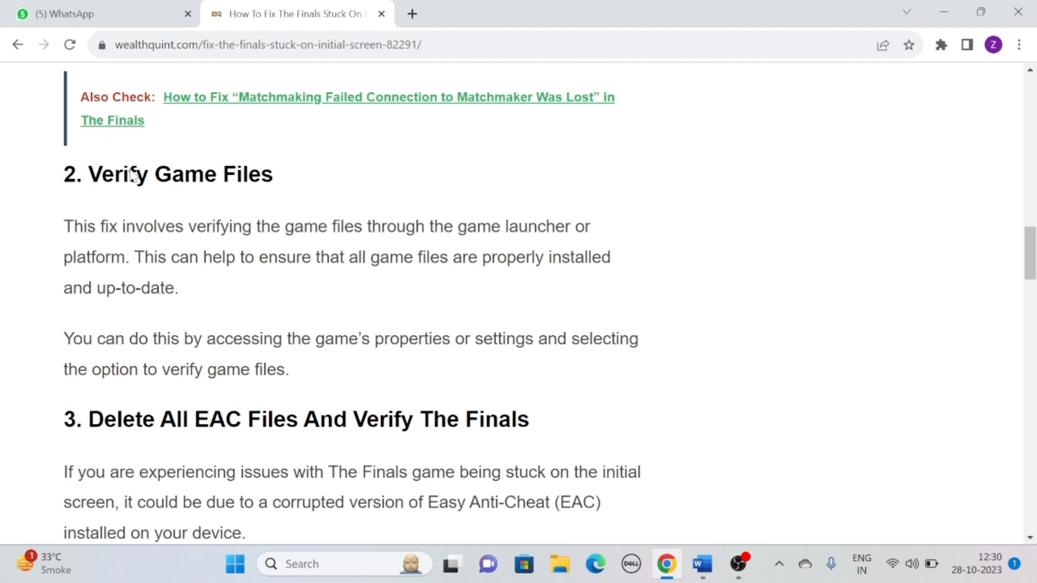
mouse_move(360, 172)
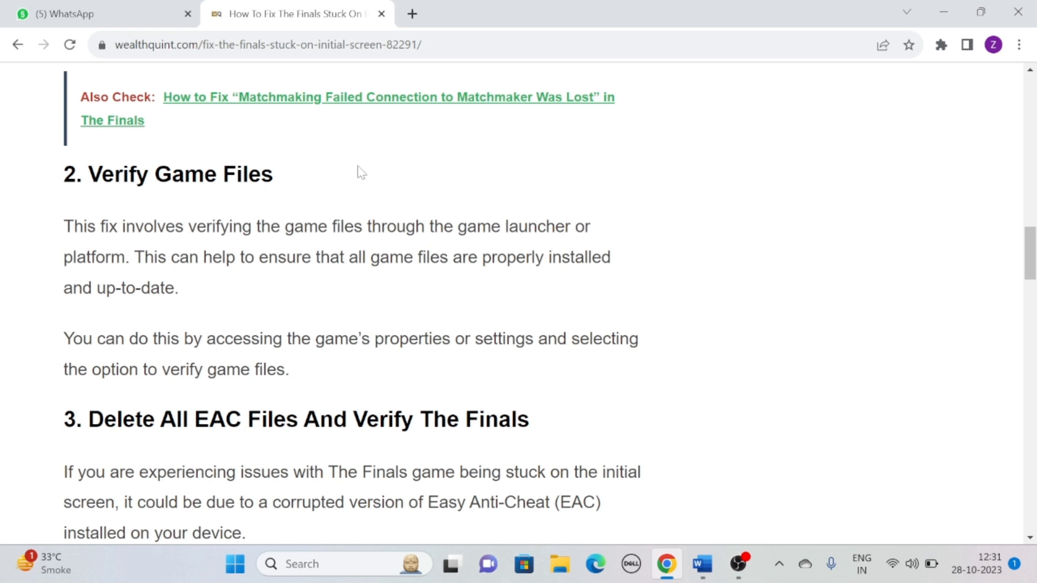
scroll("down", 3)
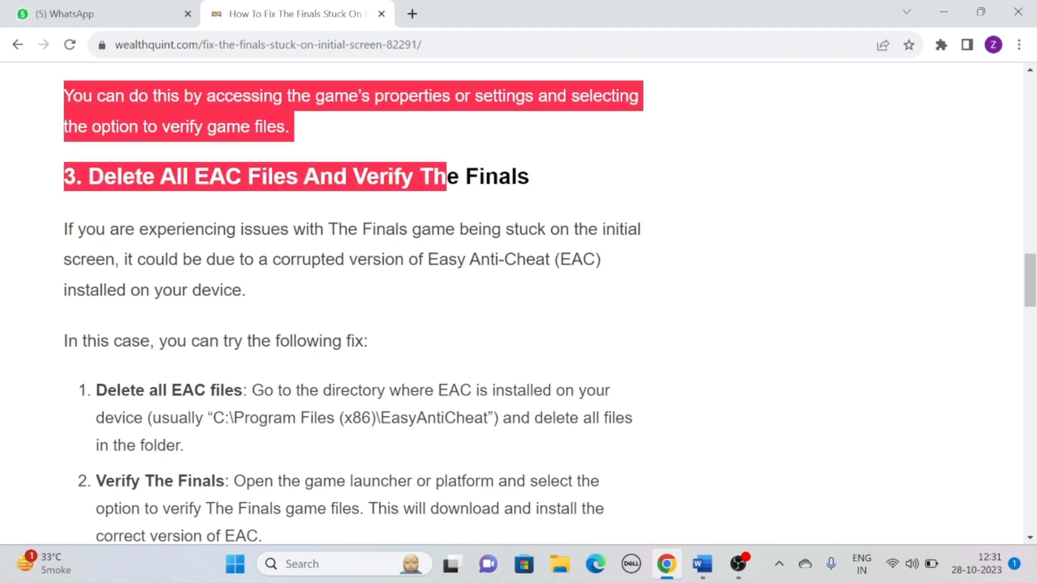
Clear the stray text selection and scroll through the EAC deletion steps to Restart The Game.
left_click(599, 185)
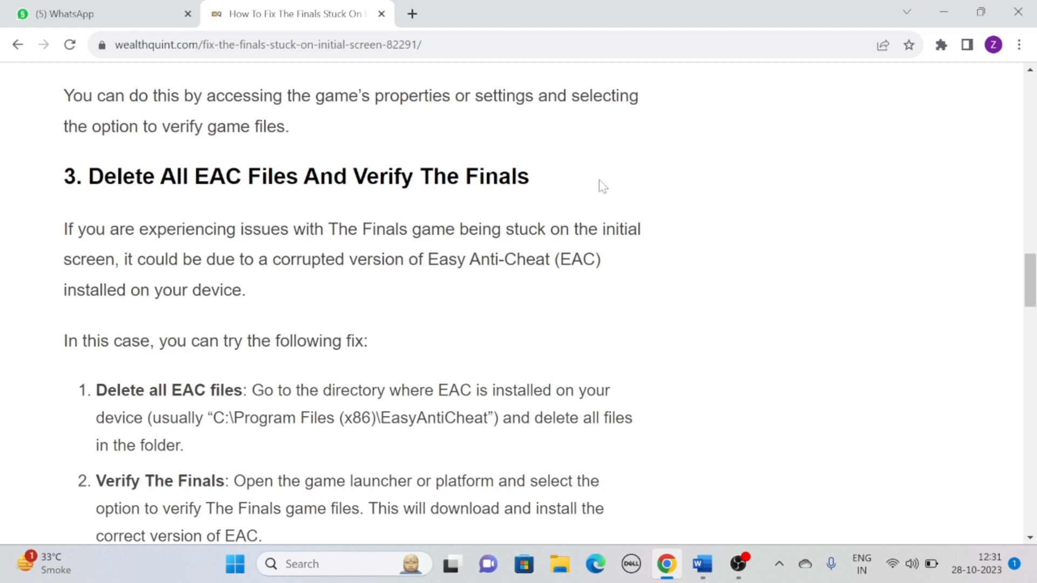
scroll("down", 3)
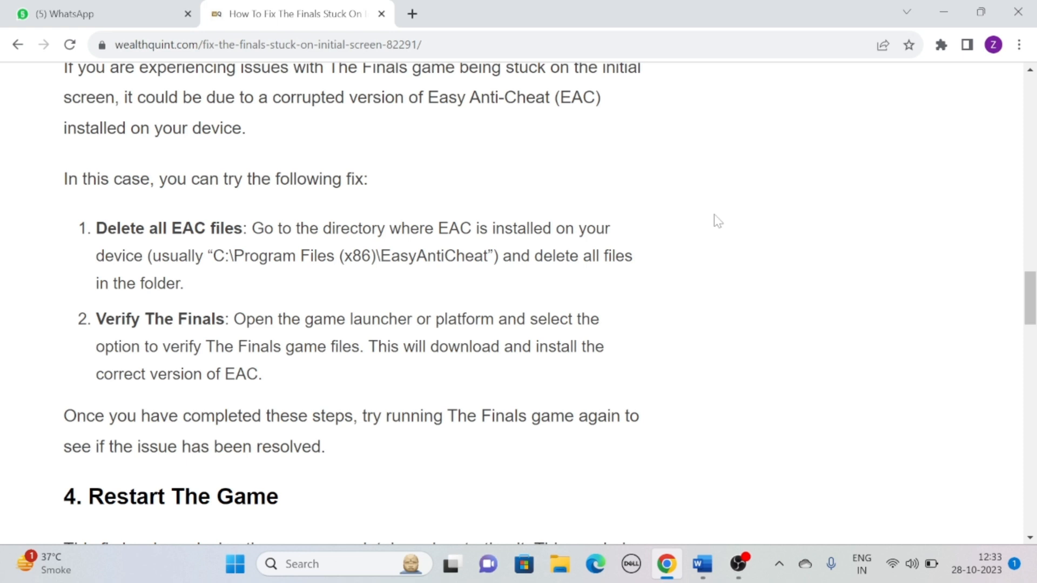
mouse_move(436, 313)
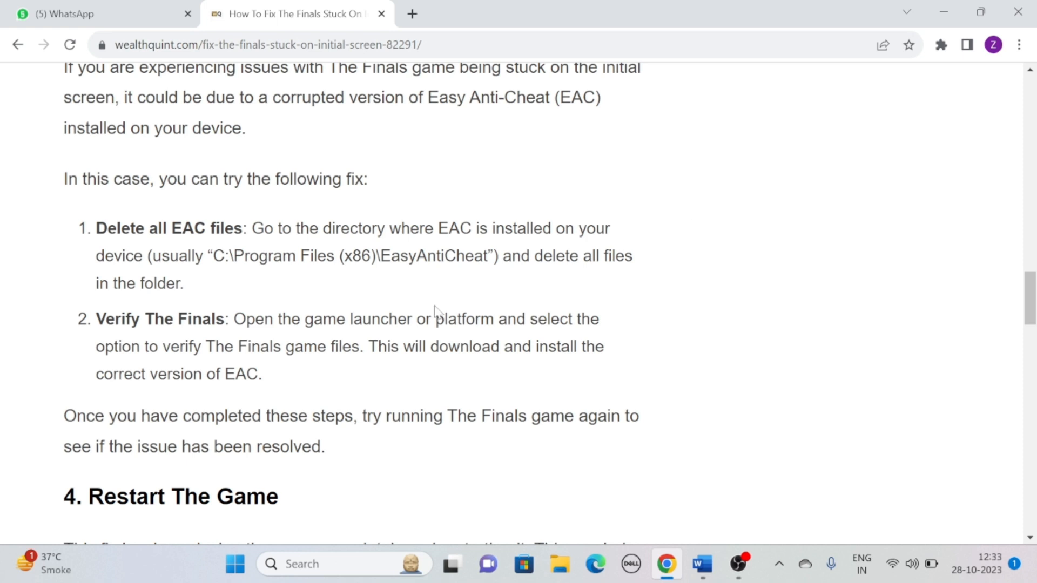
scroll("down", 3)
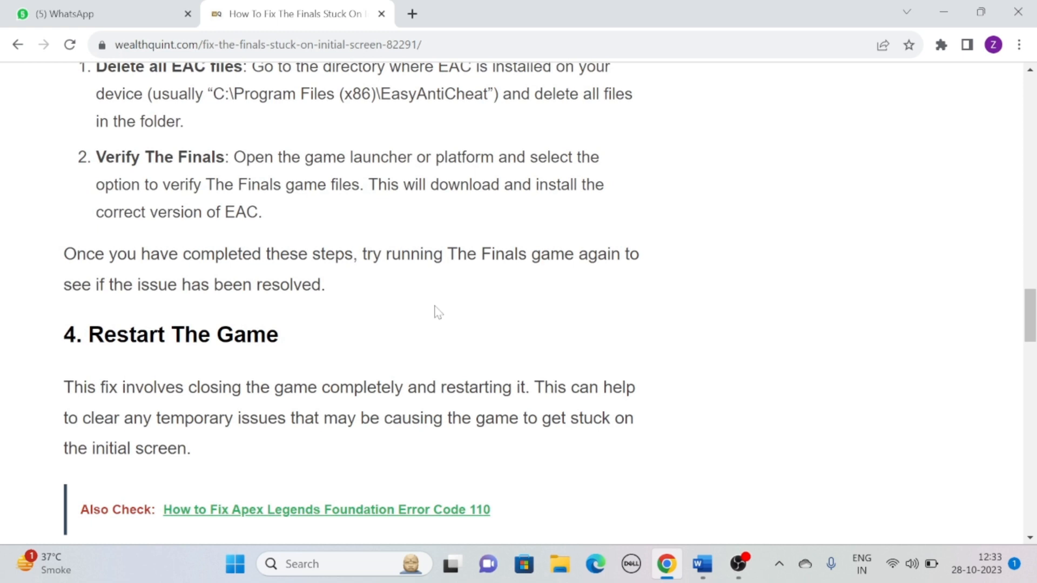
scroll("down", 3)
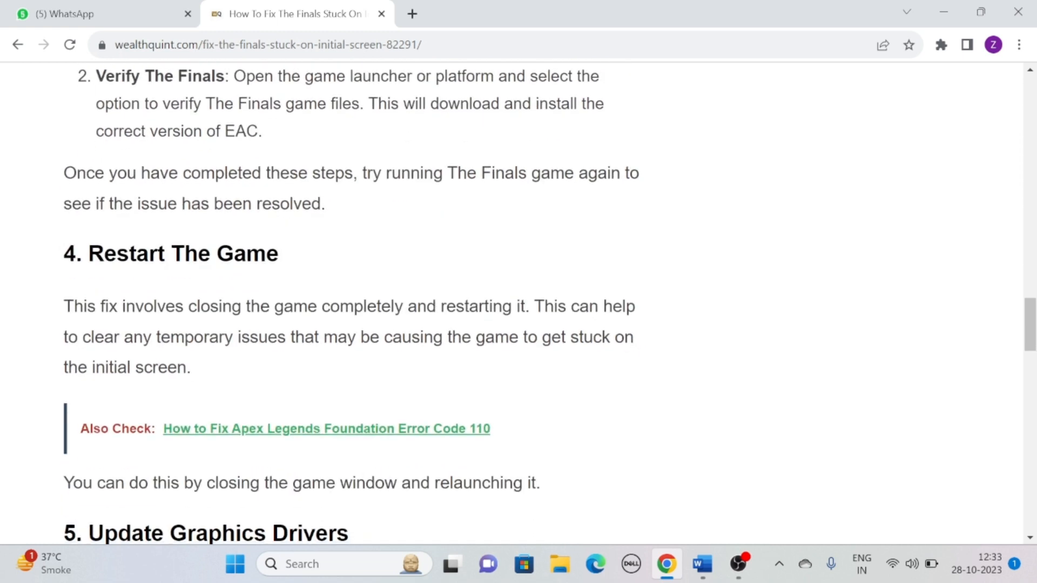
Scroll past Restart The Game until heading 5, Update Graphics Drivers, is near the top.
scroll("down", 3)
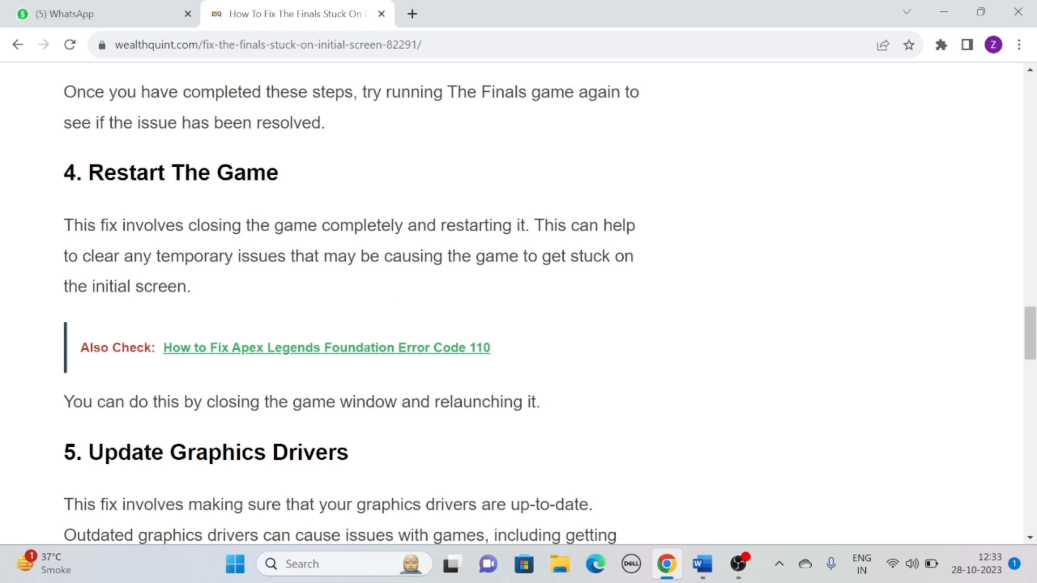
mouse_move(169, 171)
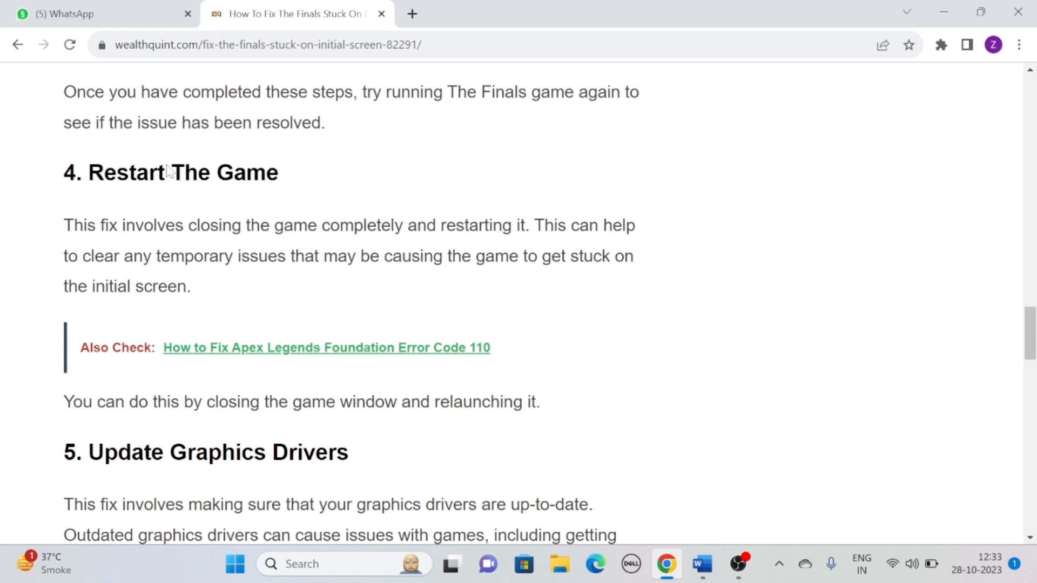
mouse_move(362, 170)
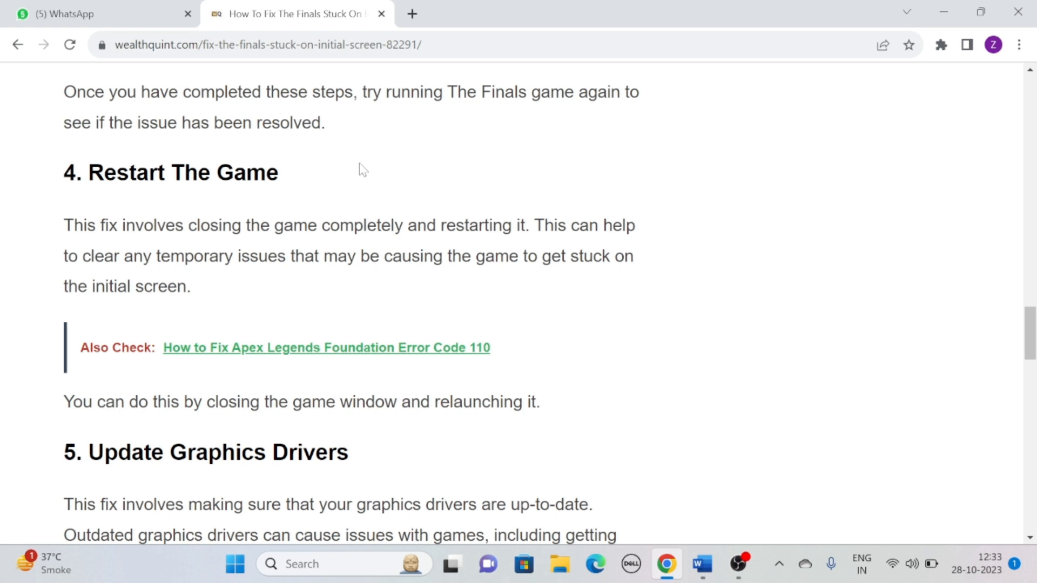
mouse_move(350, 175)
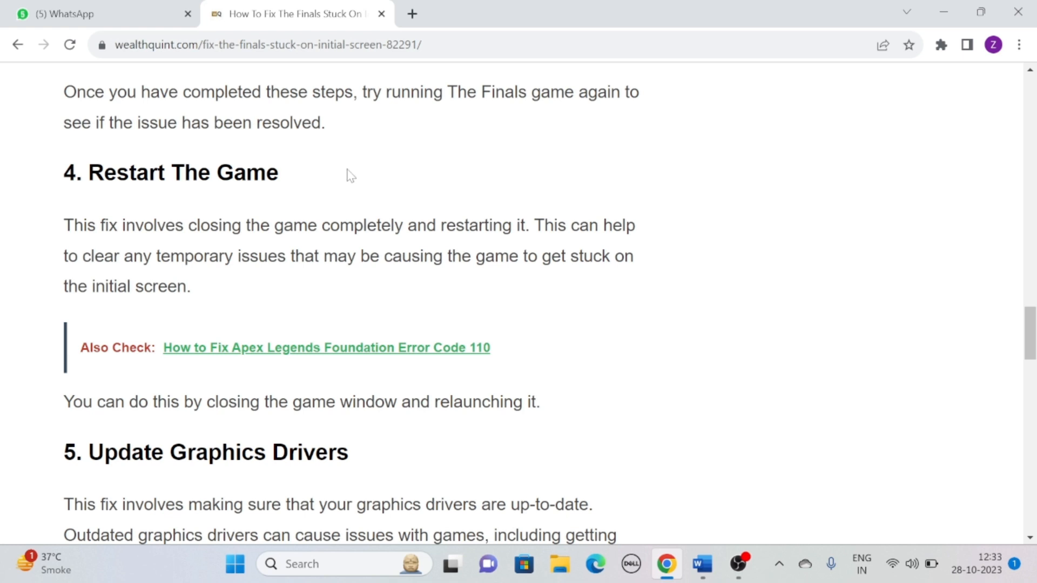
scroll("down", 3)
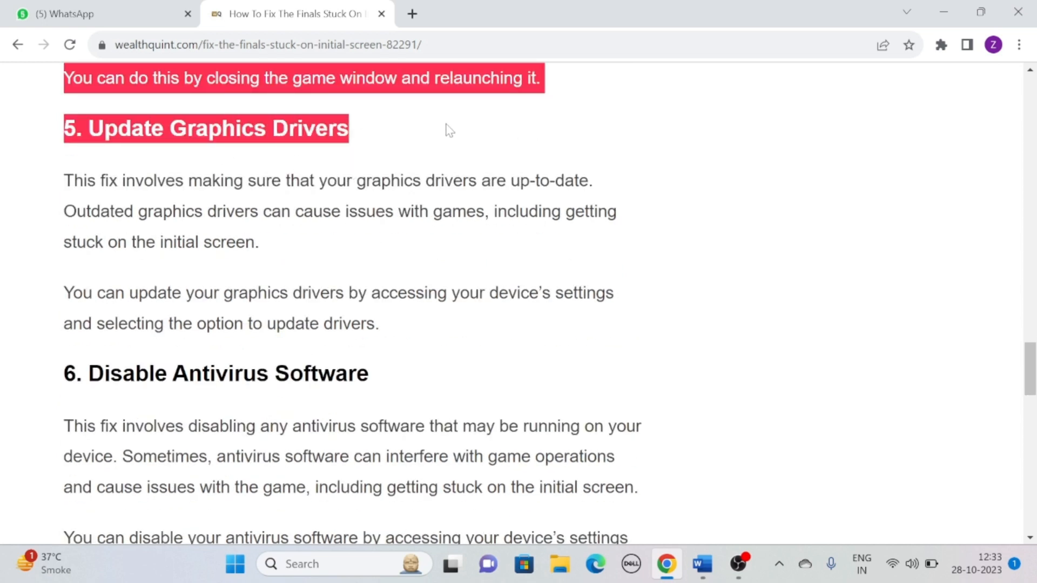
Clear the text selection and scroll past the graphics drivers fix to Disable Antivirus Software.
left_click(449, 129)
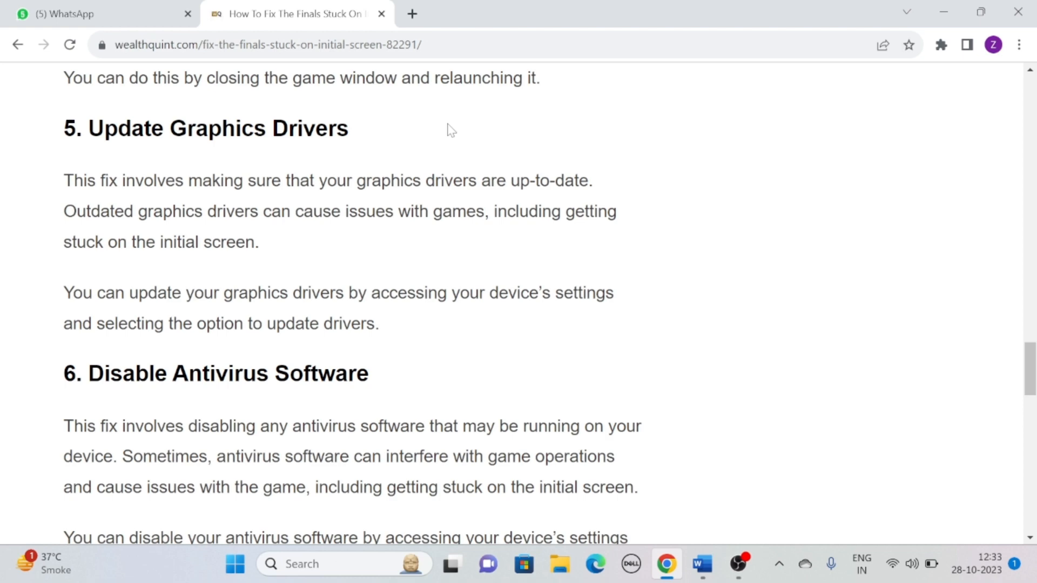
scroll("down", 3)
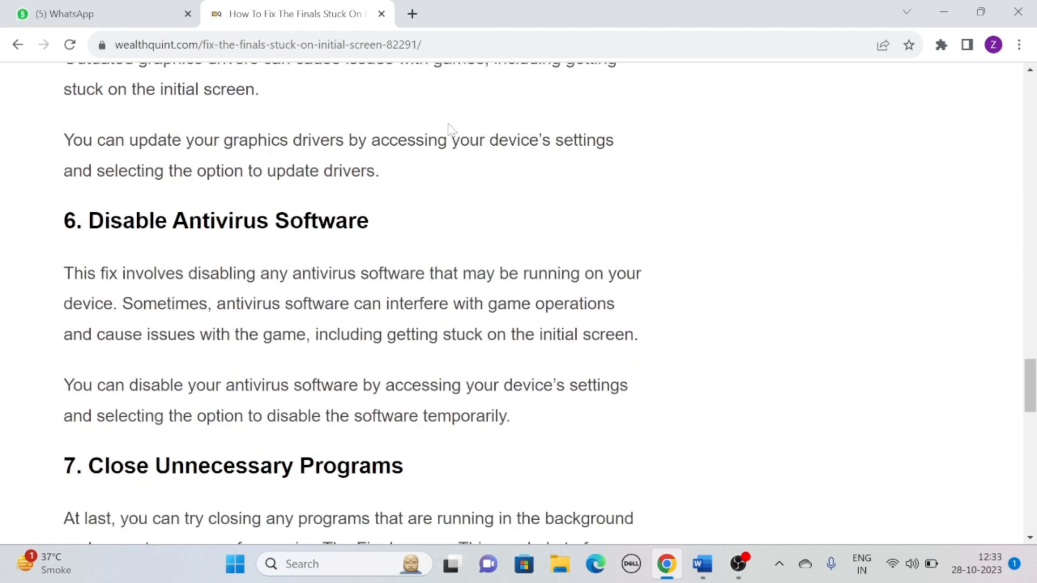
scroll("down", 3)
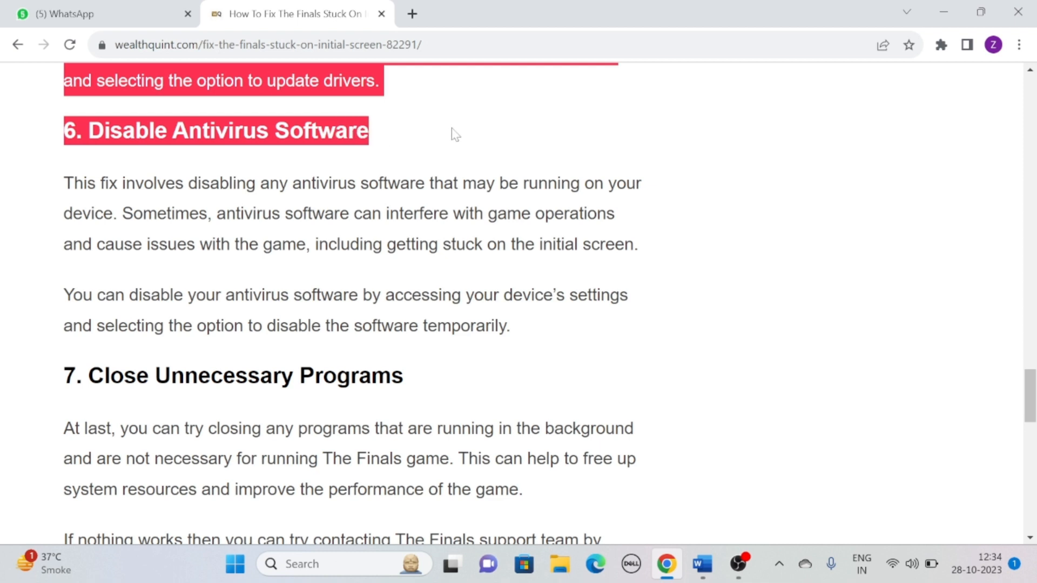
Deselect text and scroll to fix 7, Close Unnecessary Programs, and the Similar Posts list.
left_click(455, 134)
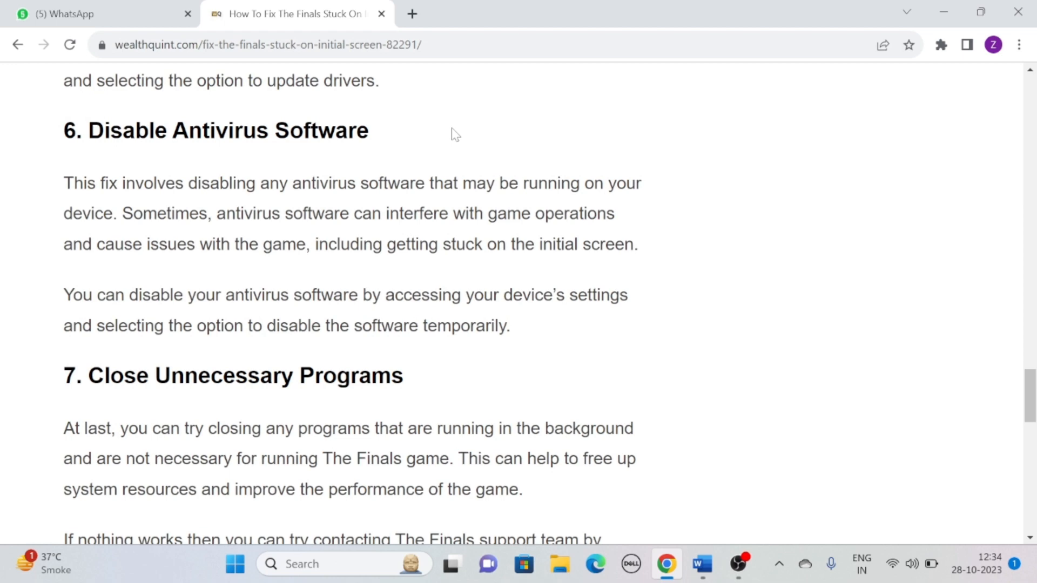
scroll("down", 3)
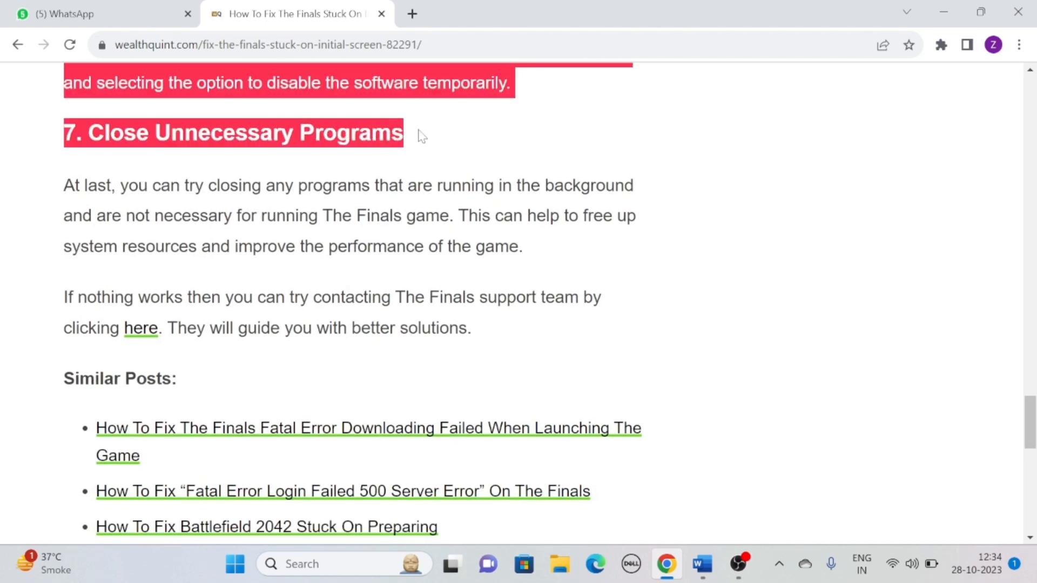
left_click(422, 132)
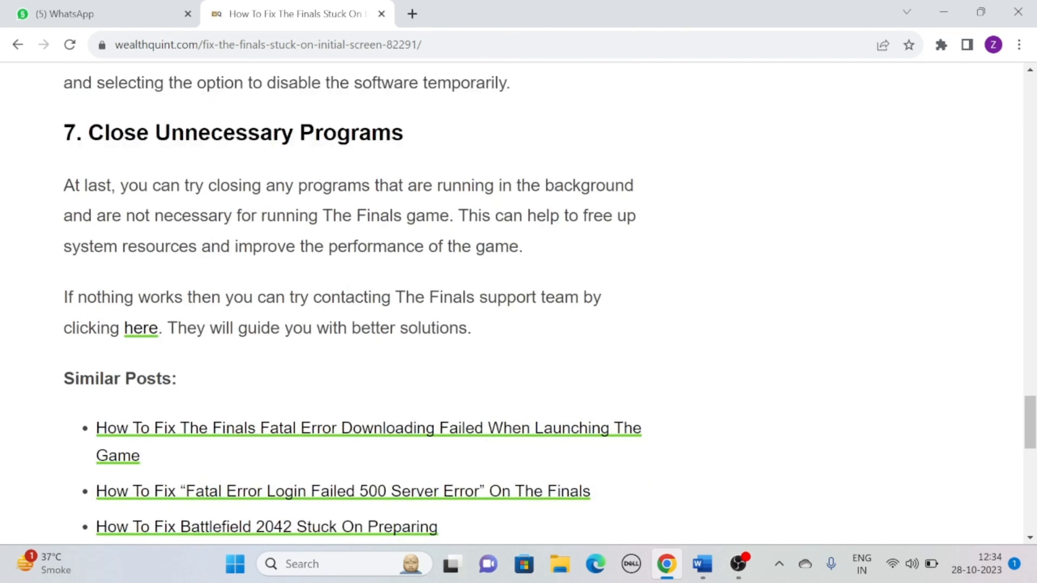
mouse_move(483, 147)
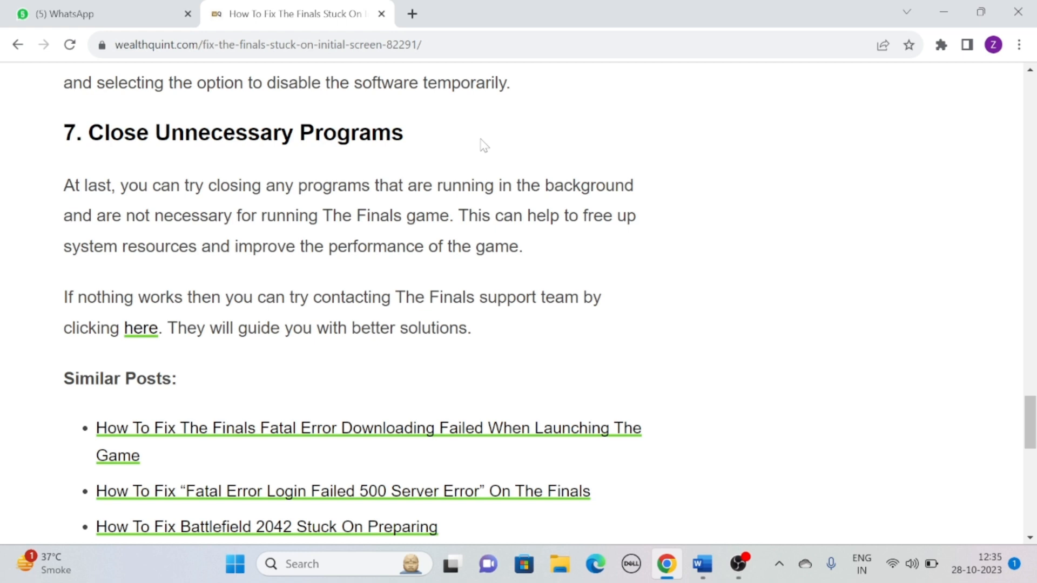
mouse_move(700, 210)
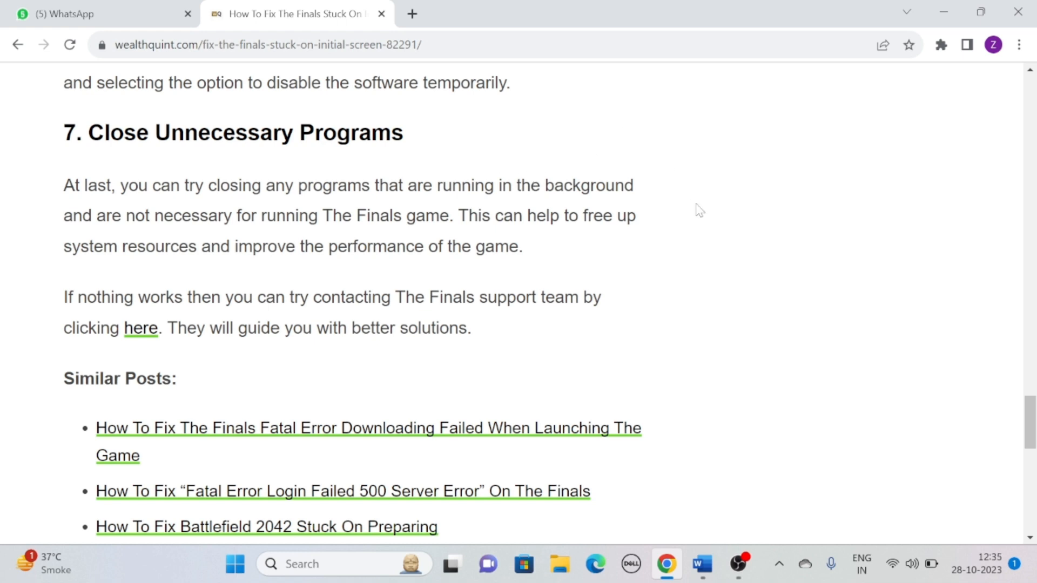